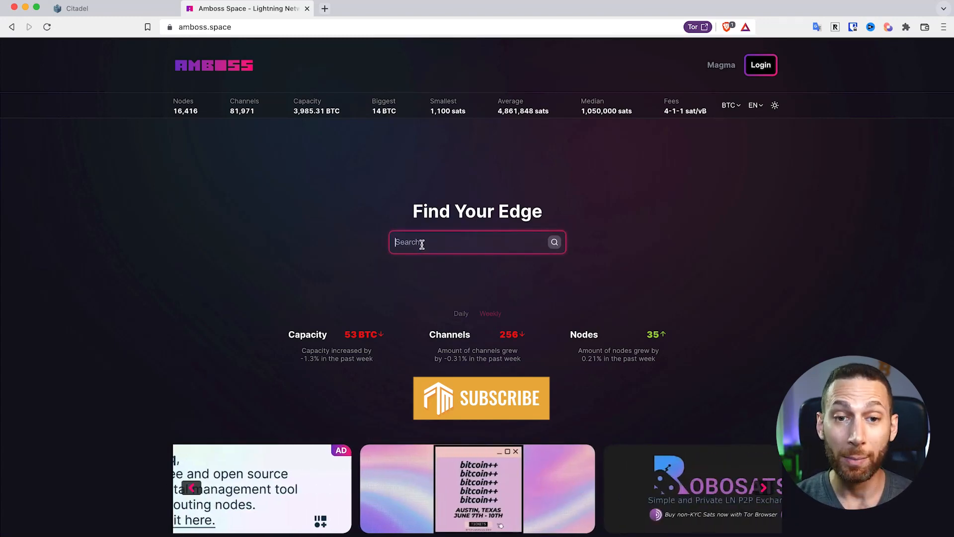
- Search Amboss for 'bright', review BrightSide's node stats and copy its public key
type("bright")
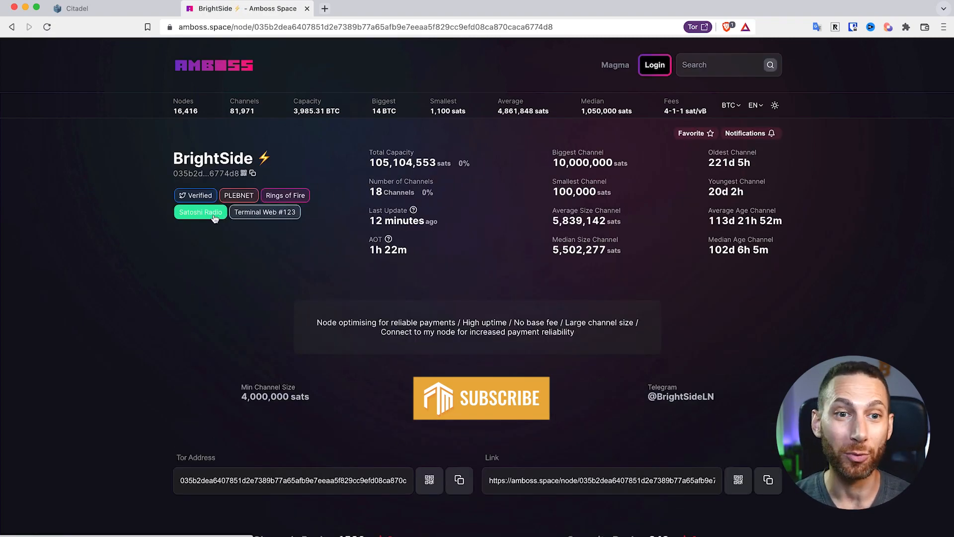
mouse_move(435, 229)
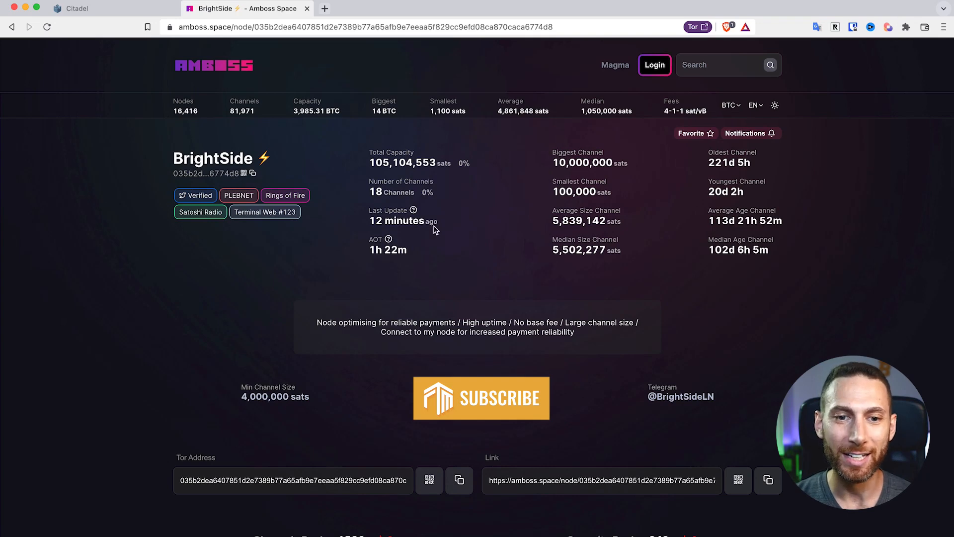
mouse_move(414, 210)
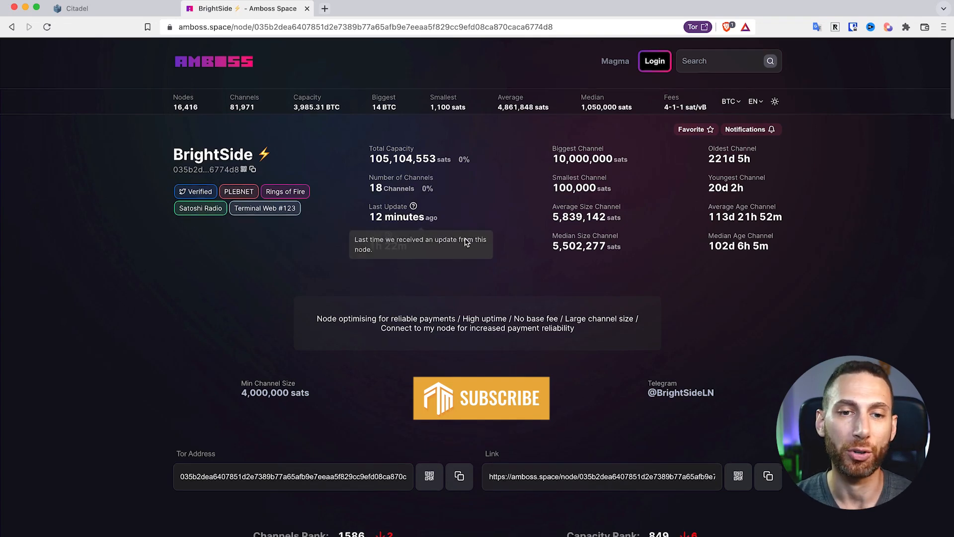
scroll("down", 3)
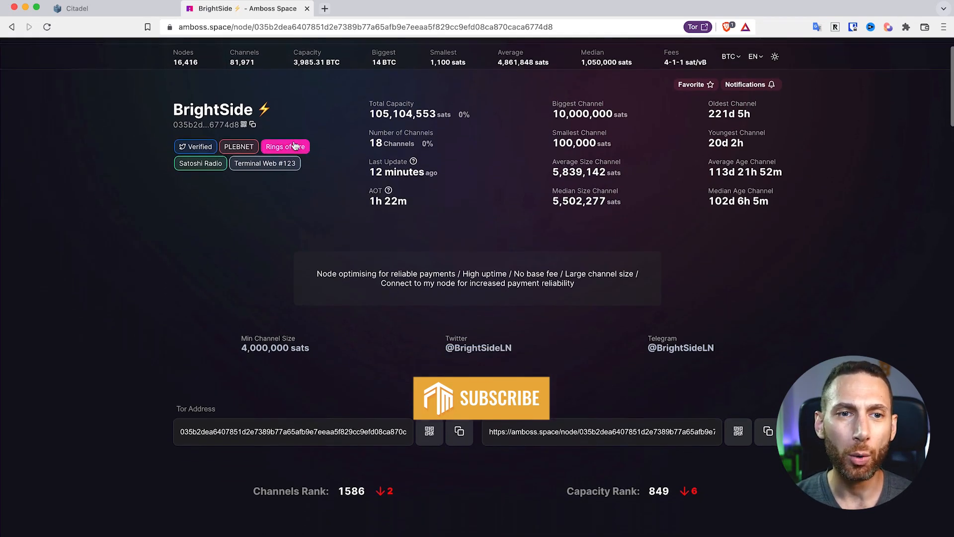
mouse_move(500, 295)
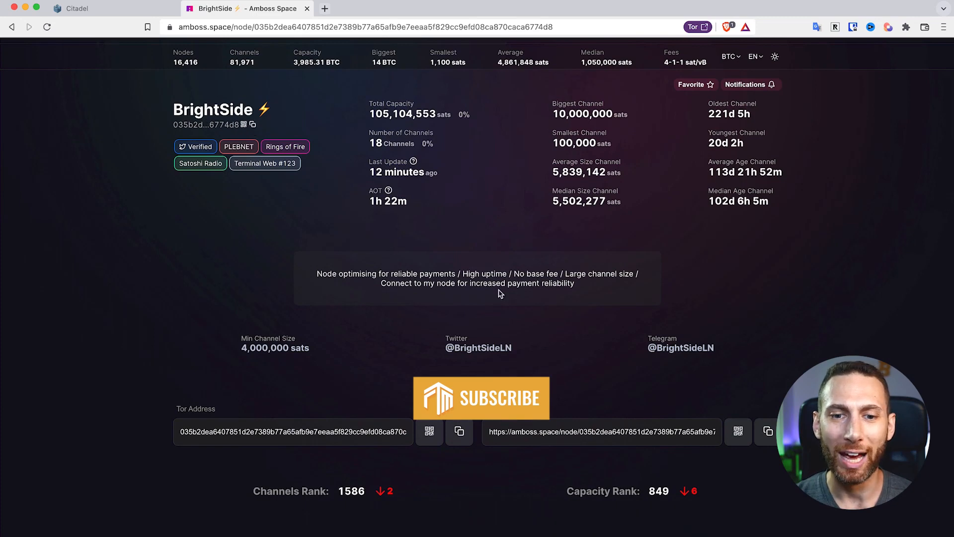
scroll("down", 3)
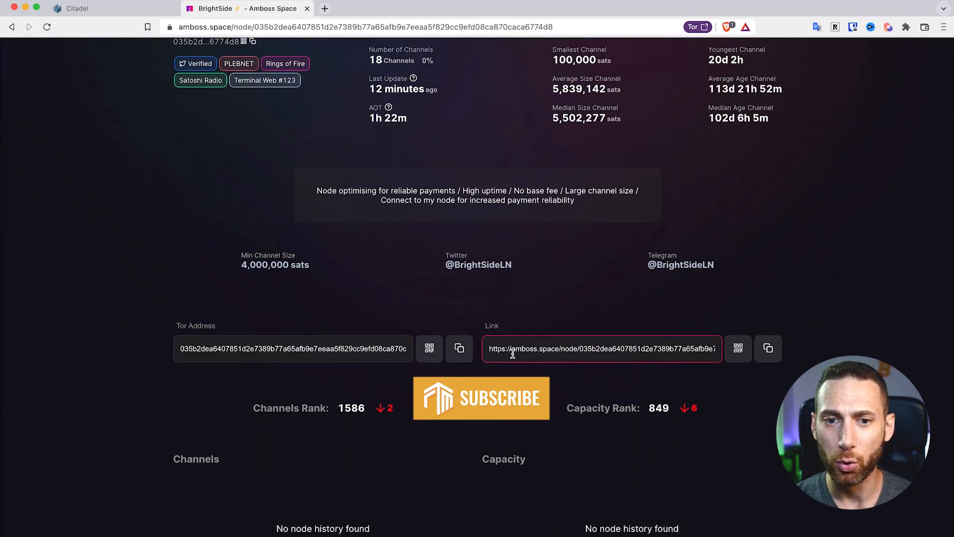
scroll("up", 3)
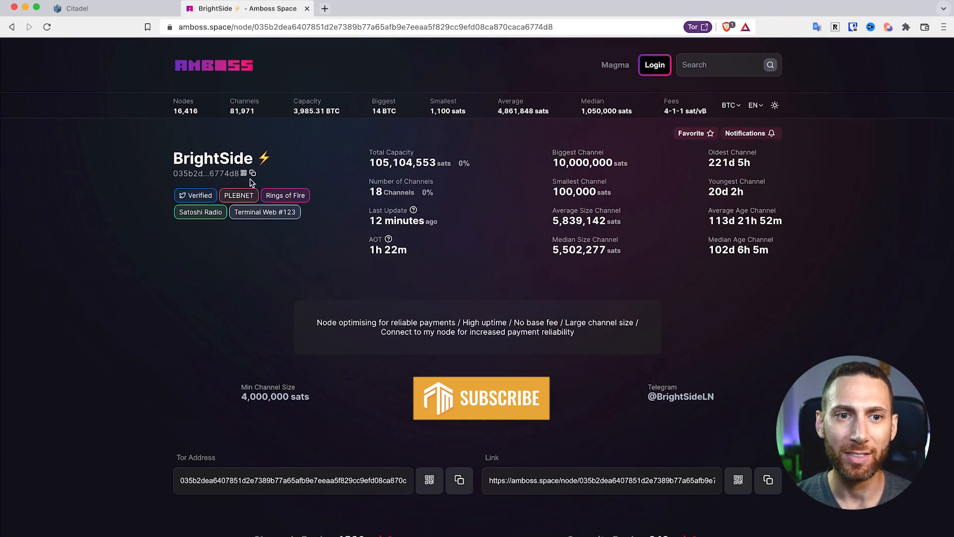
left_click(251, 173)
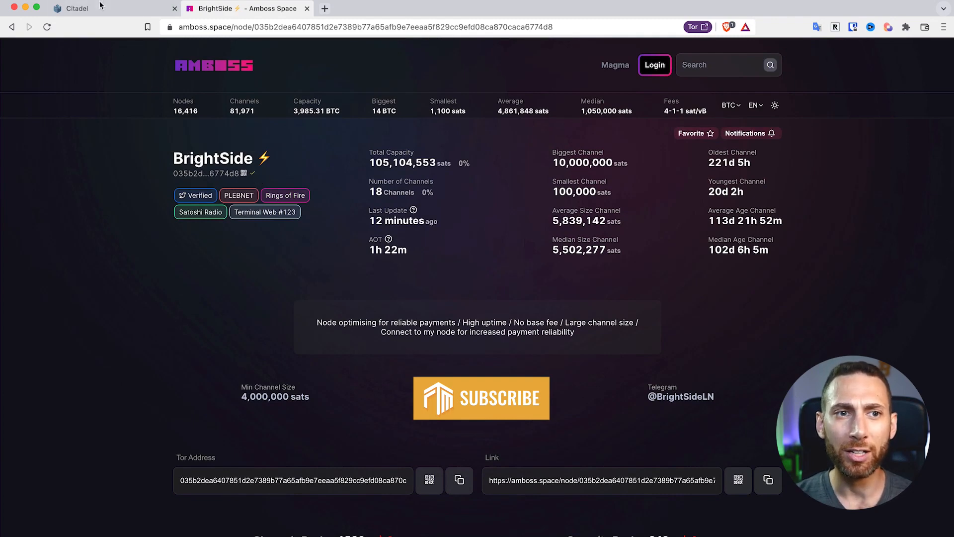
- Return to Citadel, browse the App Store down to the Lightning Shell entry
left_click(77, 8)
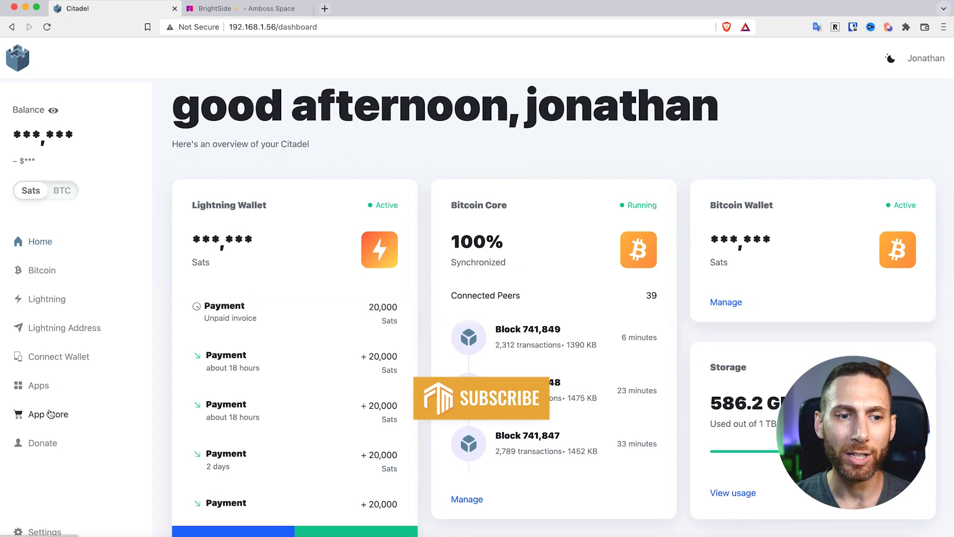
left_click(47, 414)
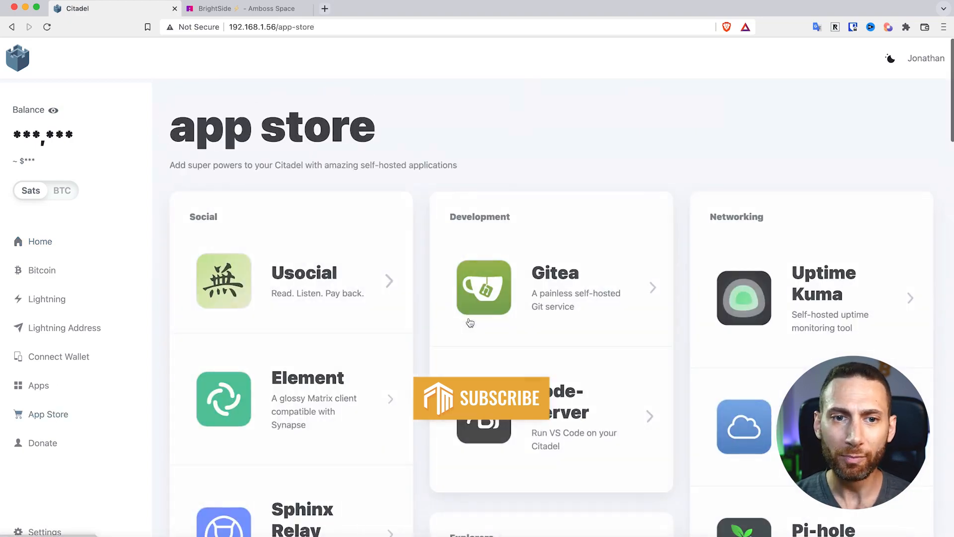
scroll("down", 3)
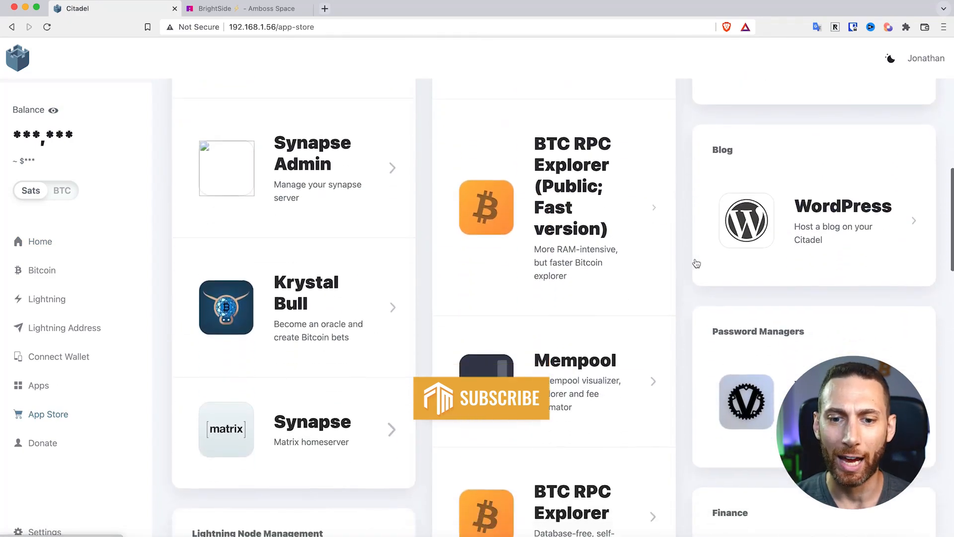
scroll("down", 3)
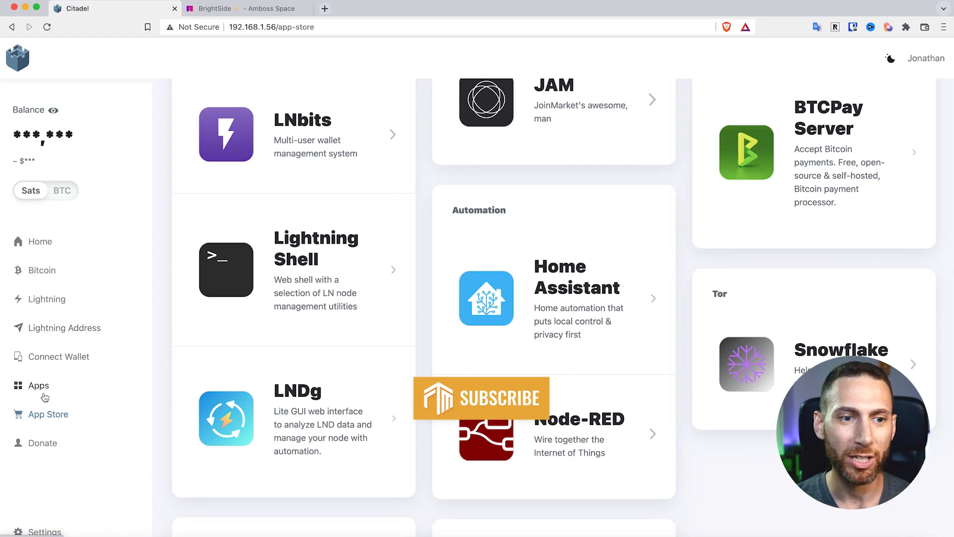
- Launch Lightning Shell from installed apps and sign in with username 'citadel' via Bitwarden
left_click(38, 385)
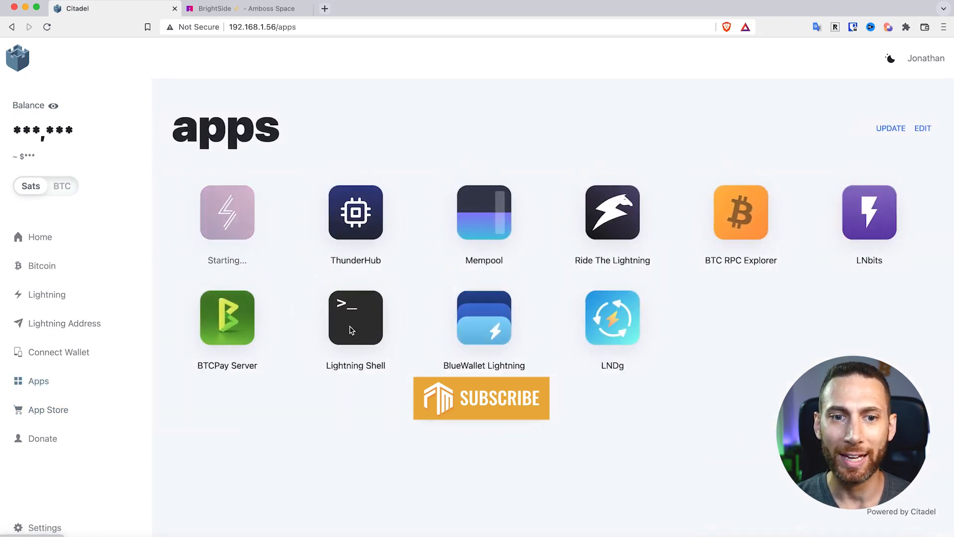
left_click(356, 317)
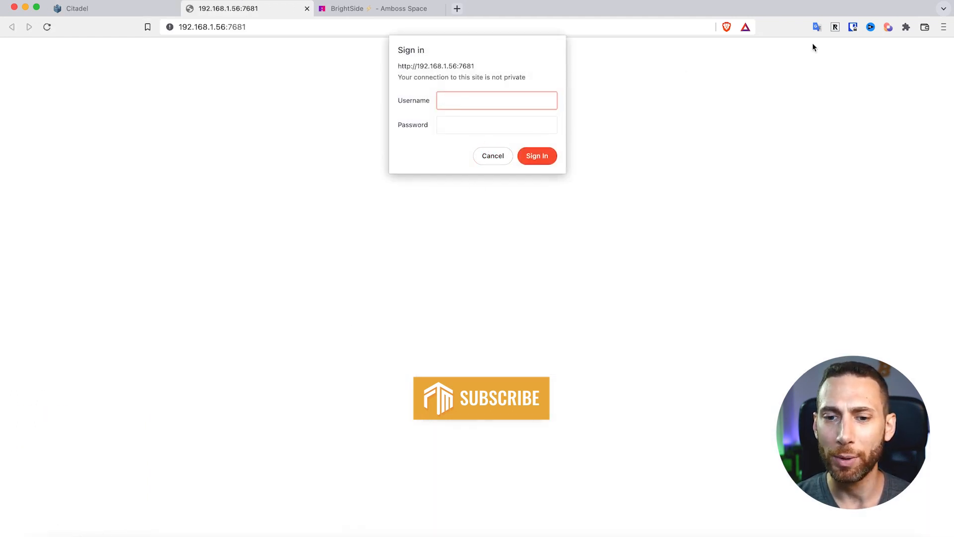
mouse_move(551, 527)
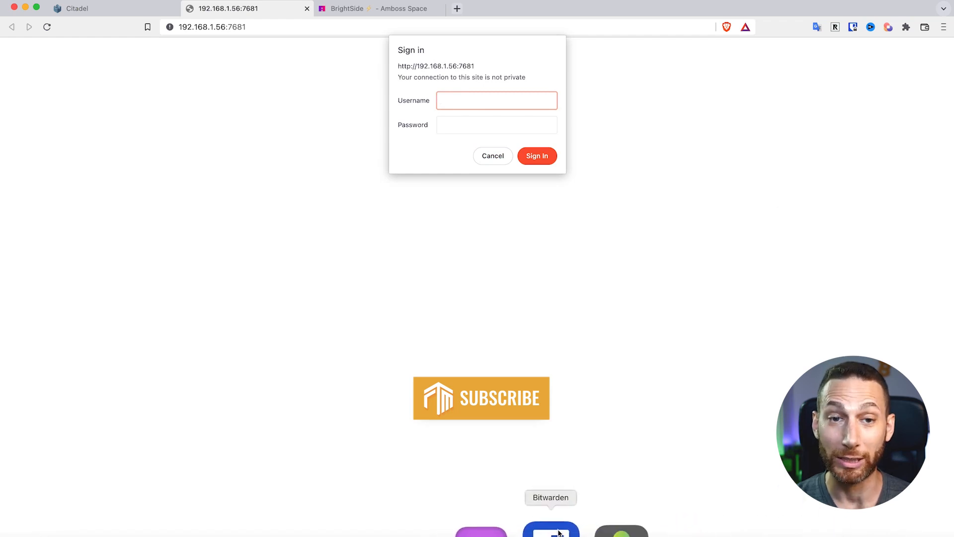
left_click(551, 530)
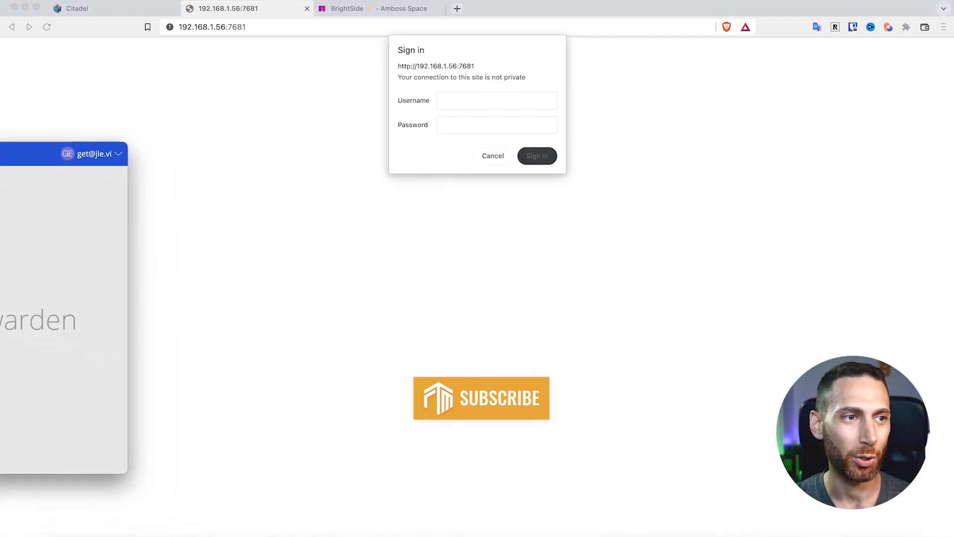
type("c")
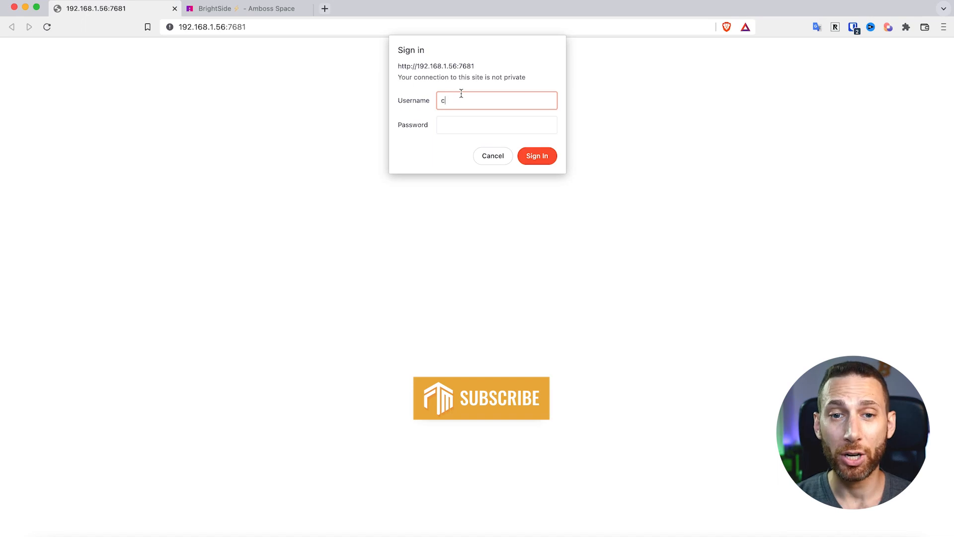
type("itadel")
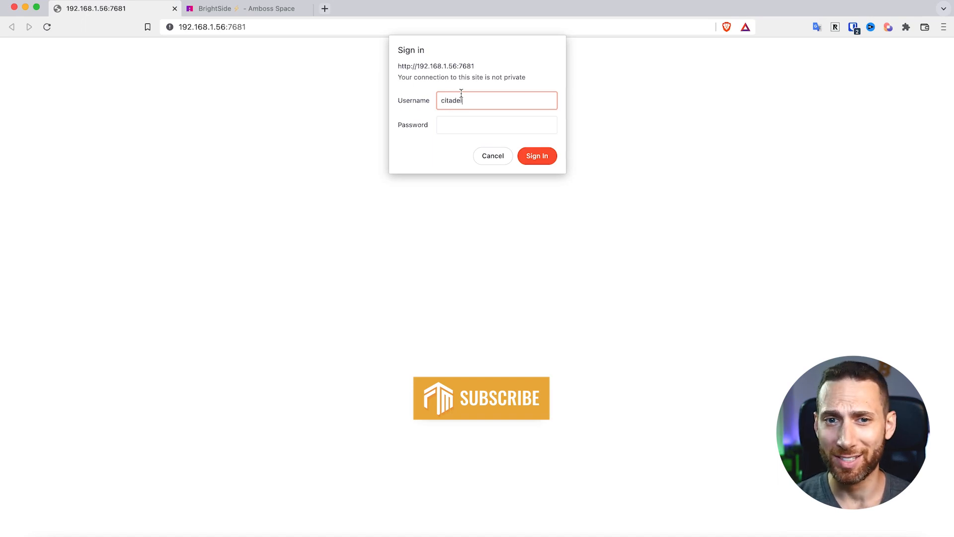
left_click(537, 156)
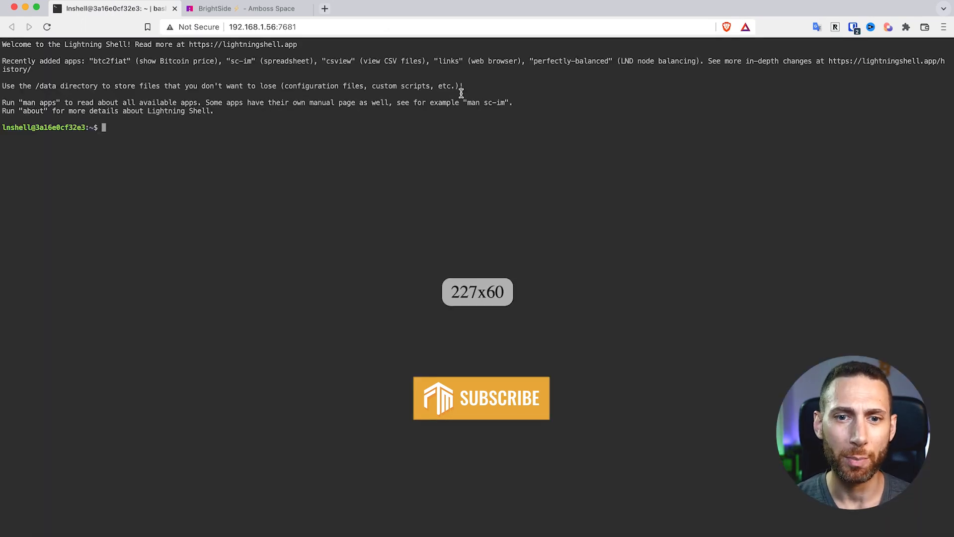
mouse_move(230, 233)
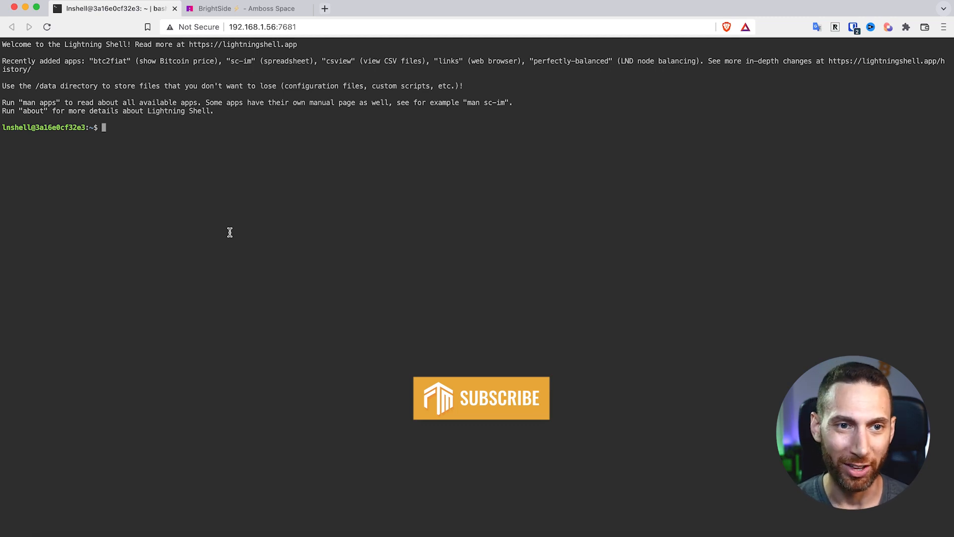
- Glance at BrightSide's Amboss profile, then return to the shell to begin a bos command
left_click(244, 9)
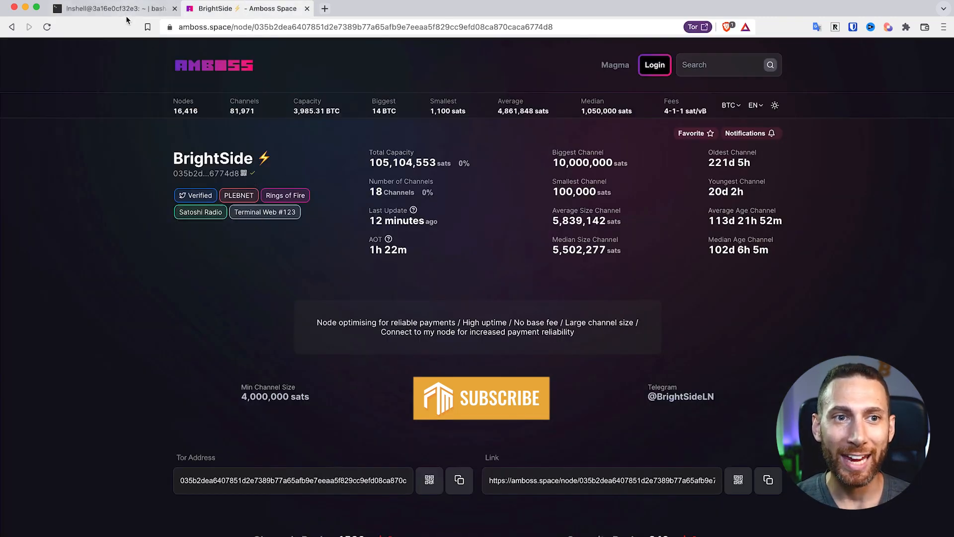
left_click(91, 9)
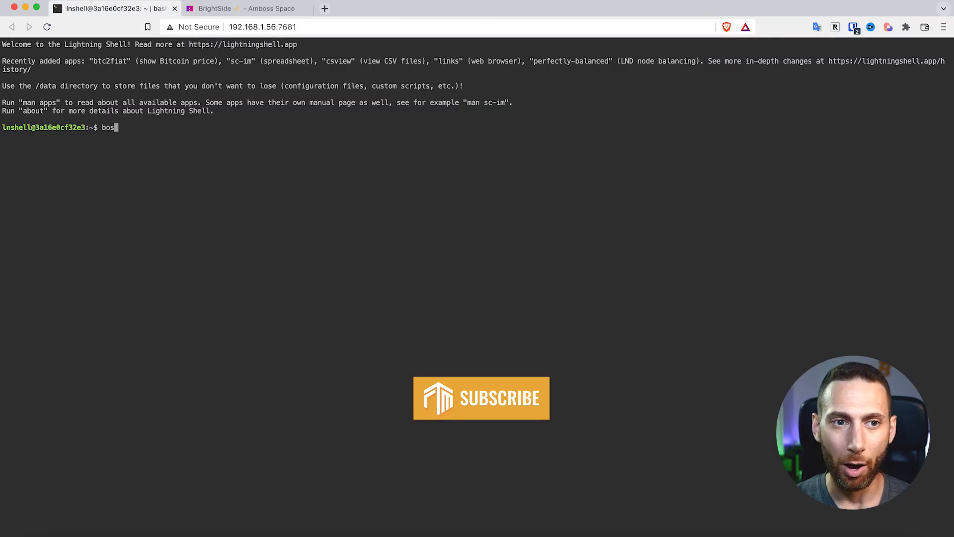
- Run bos open-balanced-channel with BrightSide's key 035b2dea…6774d8; after FailedToConnectToPeer, retype the command
type("open-balanc")
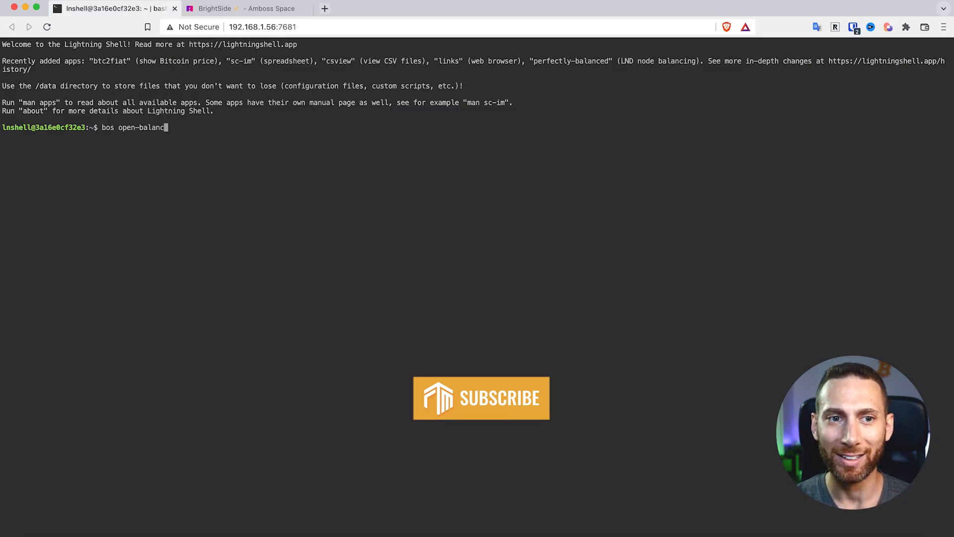
type("ed-channel")
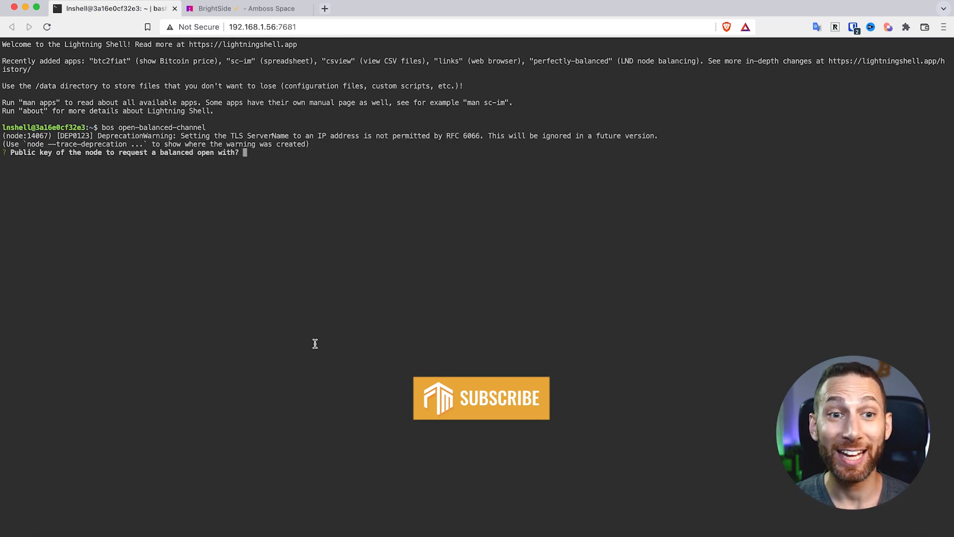
mouse_move(435, 121)
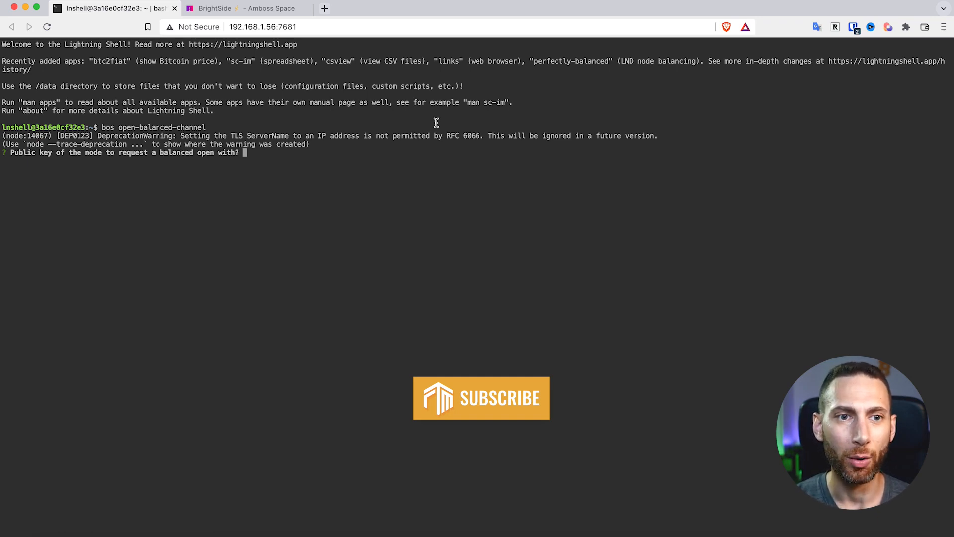
type("035b2dea6407851d2e7389b77a65afb9e7eeaa5f829cc9efd08ca870caca6774d8")
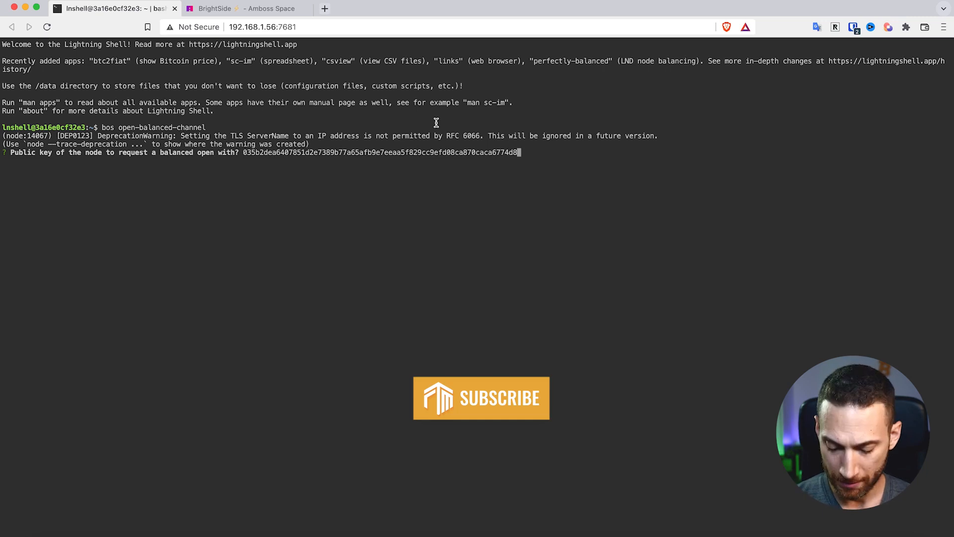
key("Return")
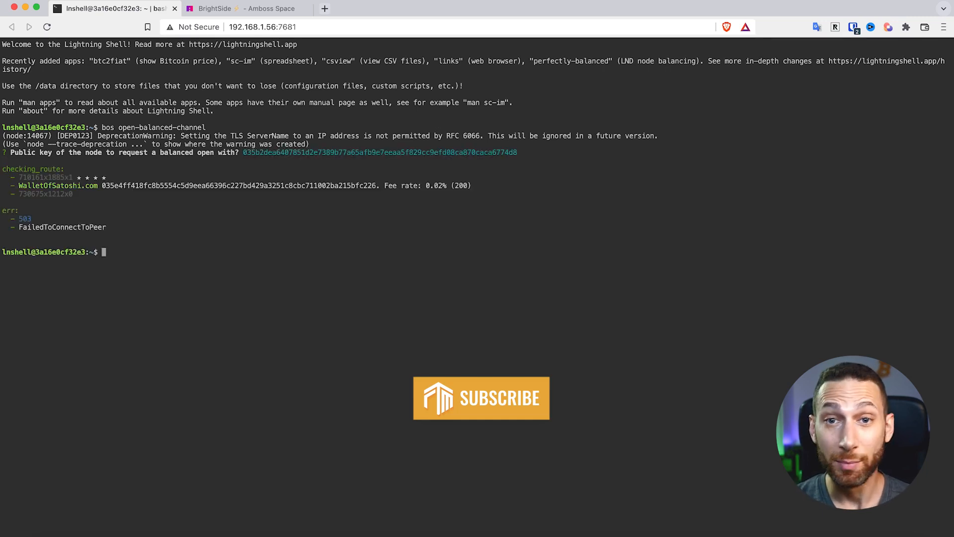
type("bos open-balanced-channel")
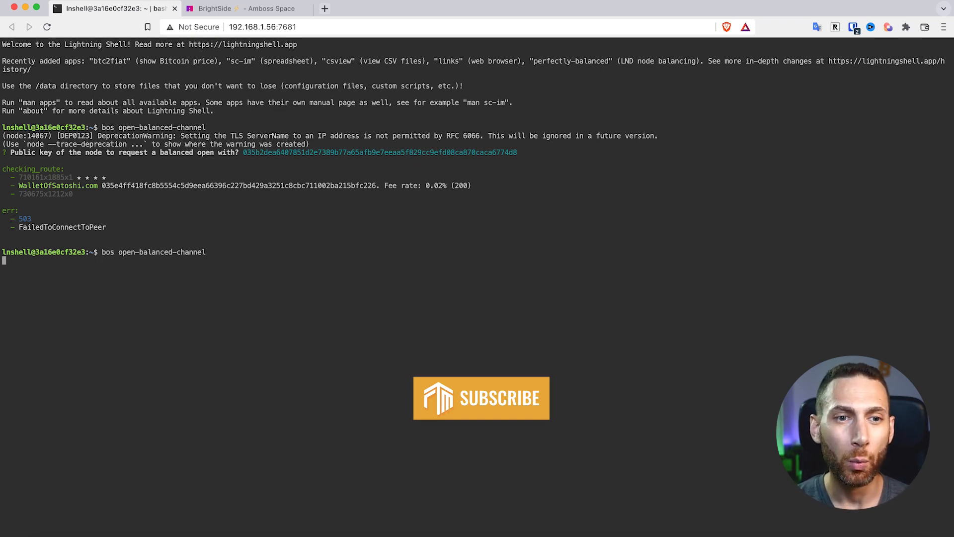
- Submit BrightSide's key again, see the connection fail, and run bos open-balanced-channel a third time
key("Return")
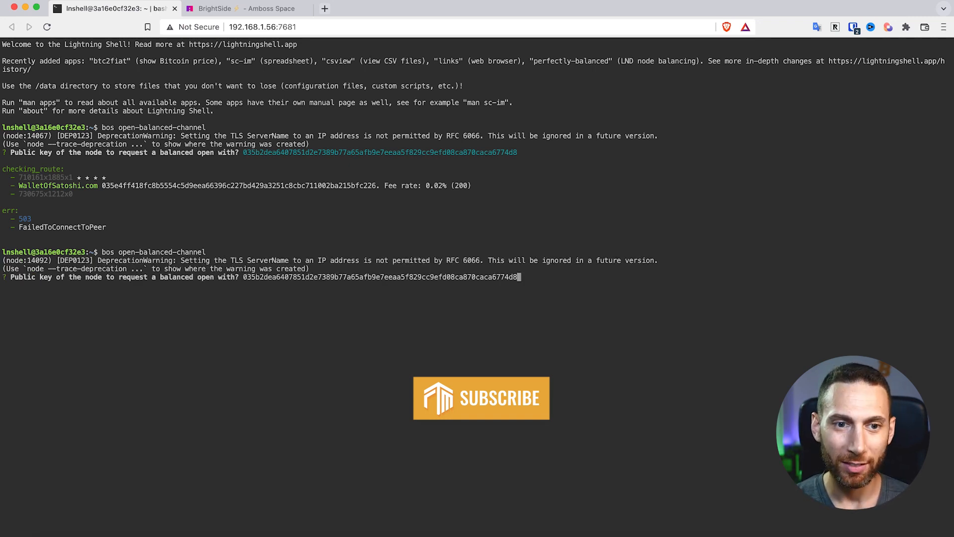
key("Return")
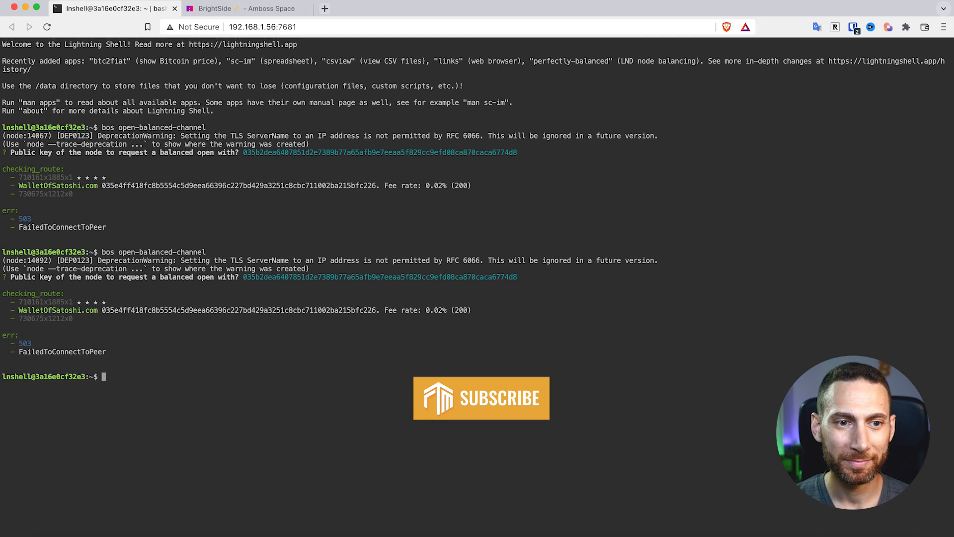
type("bos open-balanced-channel")
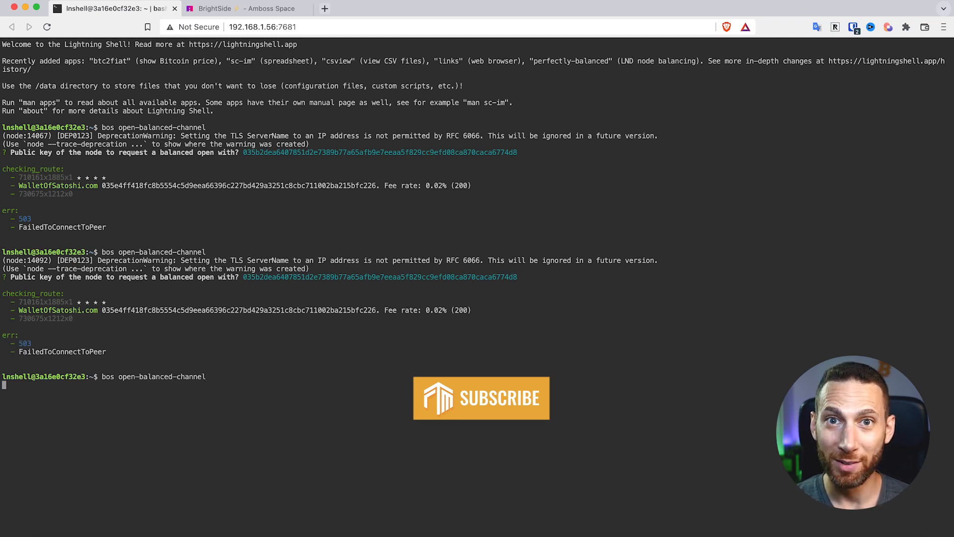
key("Return")
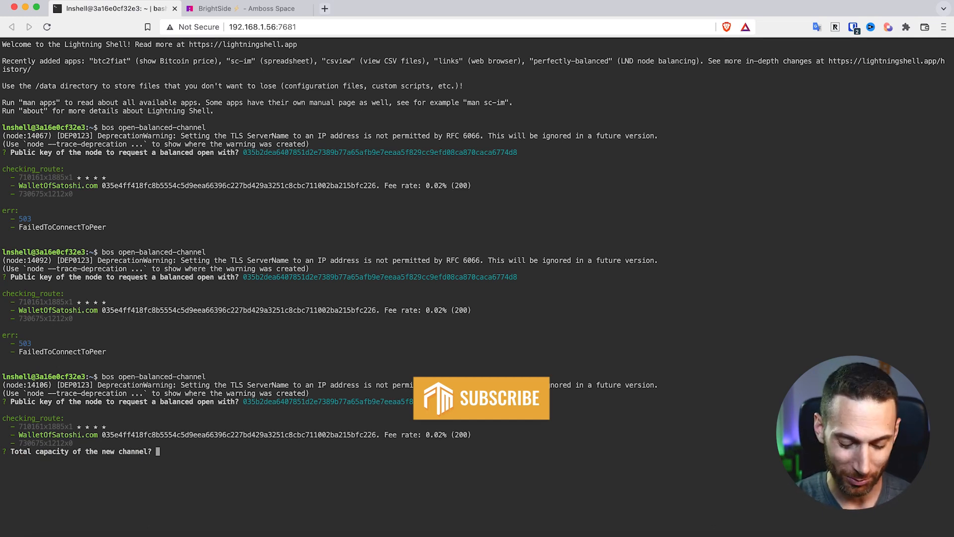
- Set capacity 10000000 sats, fee rate 1, internal wallet funding, leaving the request awaiting acceptance
type("1000")
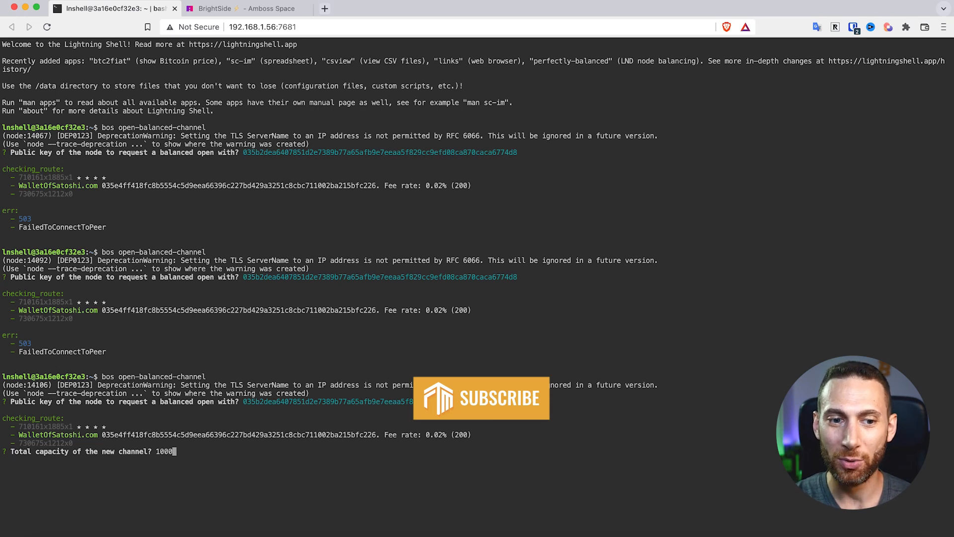
type("0000")
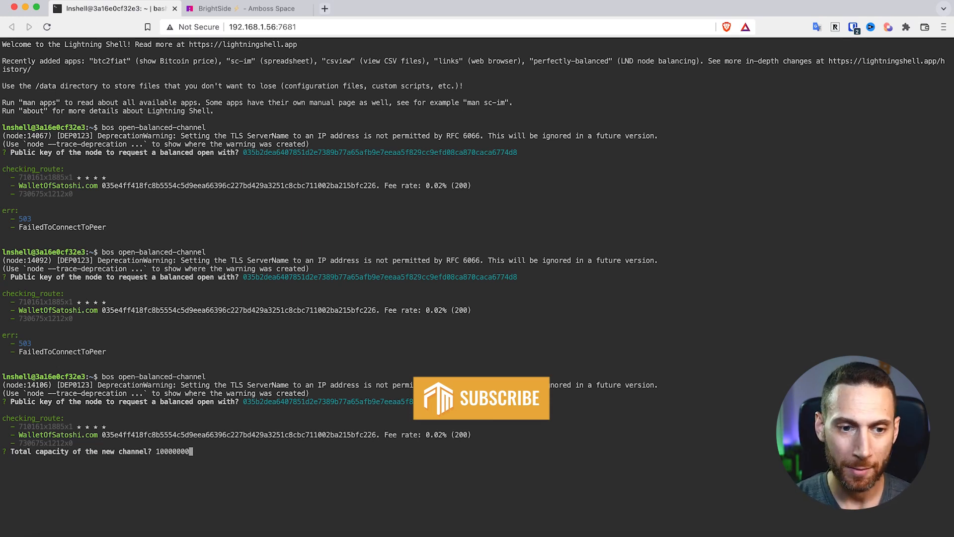
key("Return")
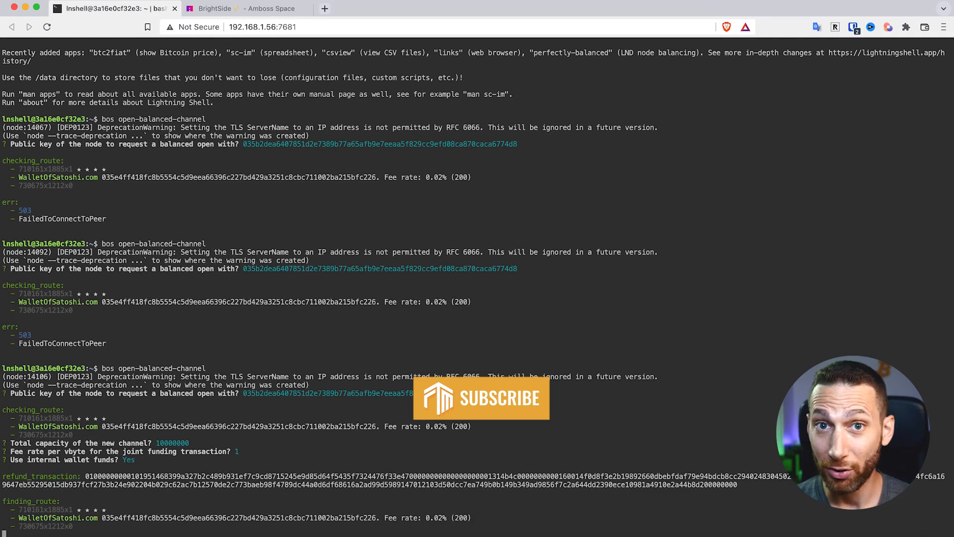
scroll("down", 3)
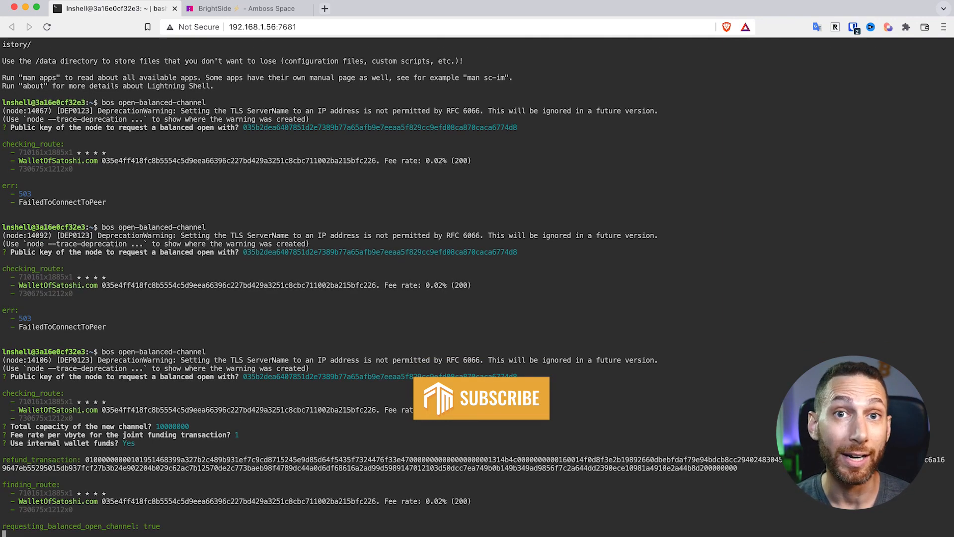
scroll("down", 3)
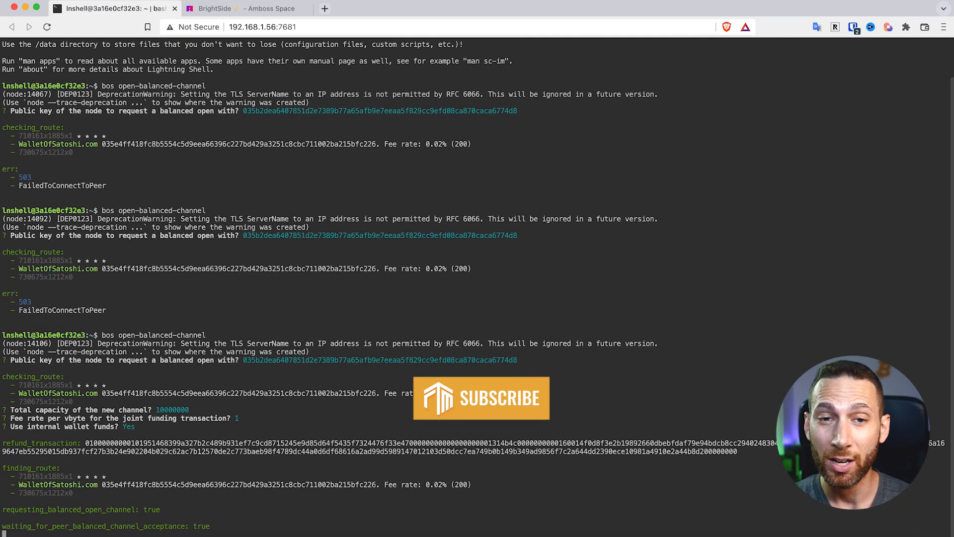